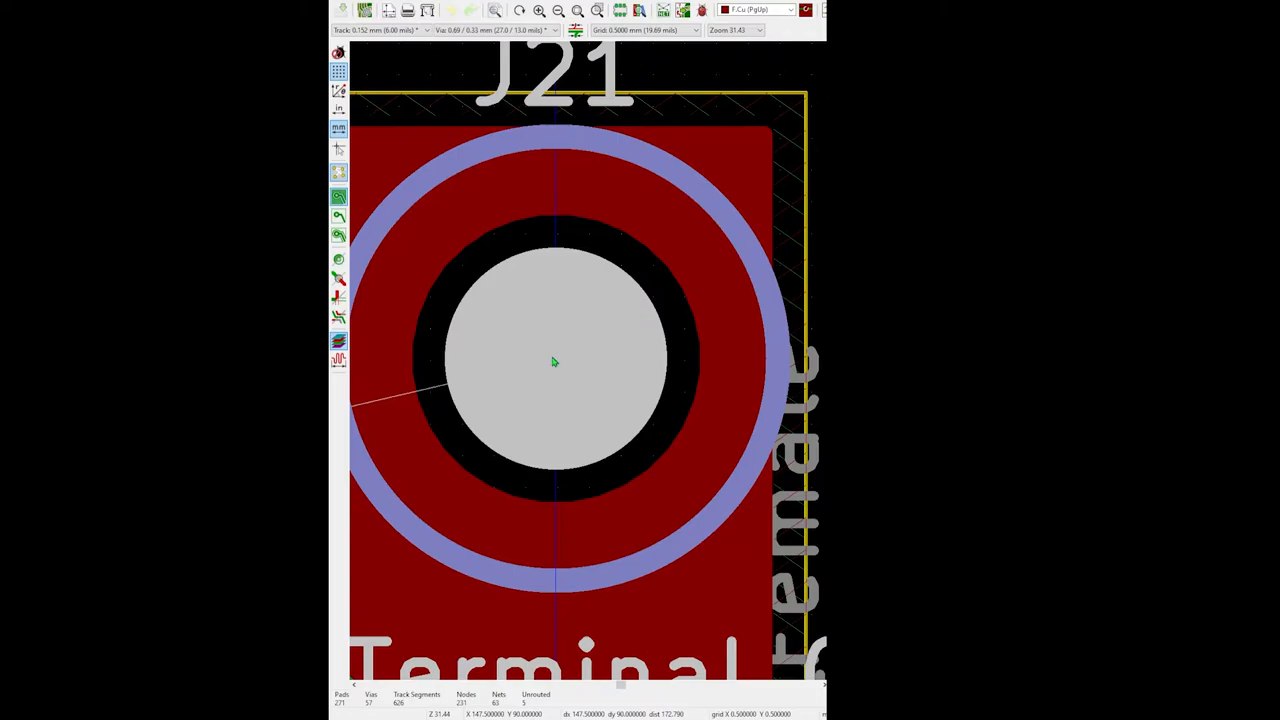
{"action": "mouse_move", "coordinate": [560, 363]}
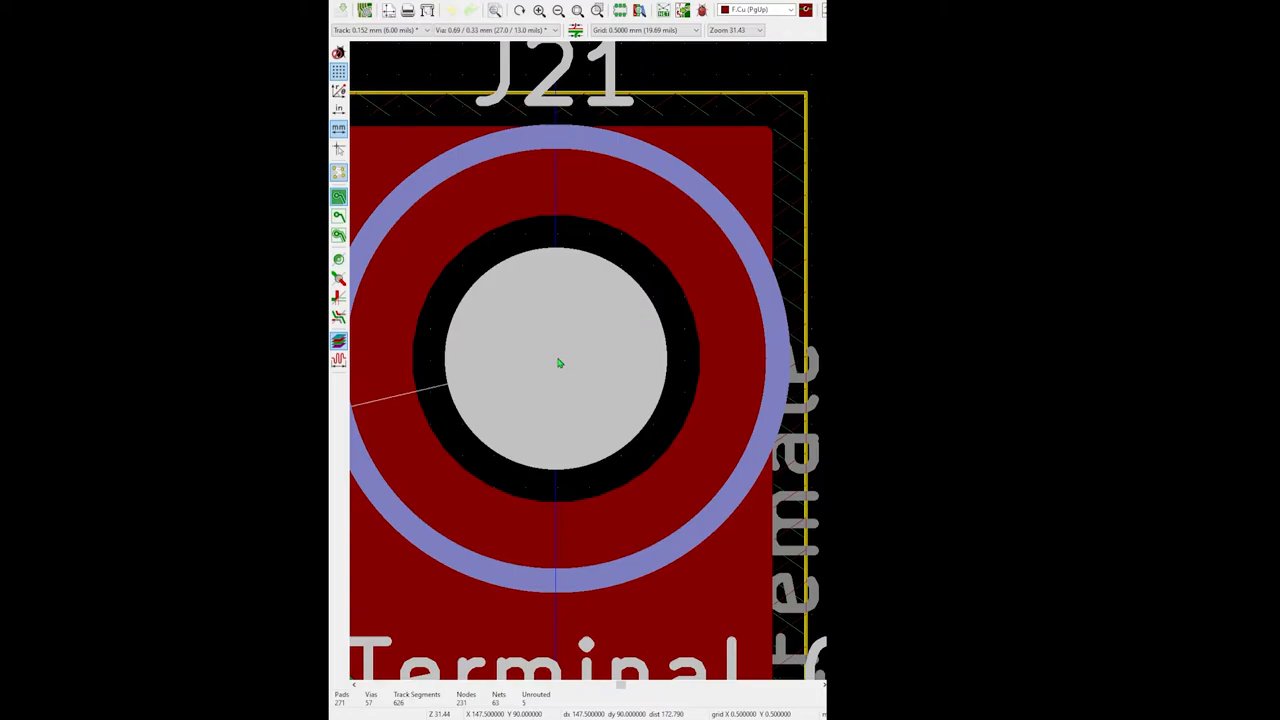
{"action": "mouse_move", "coordinate": [556, 368]}
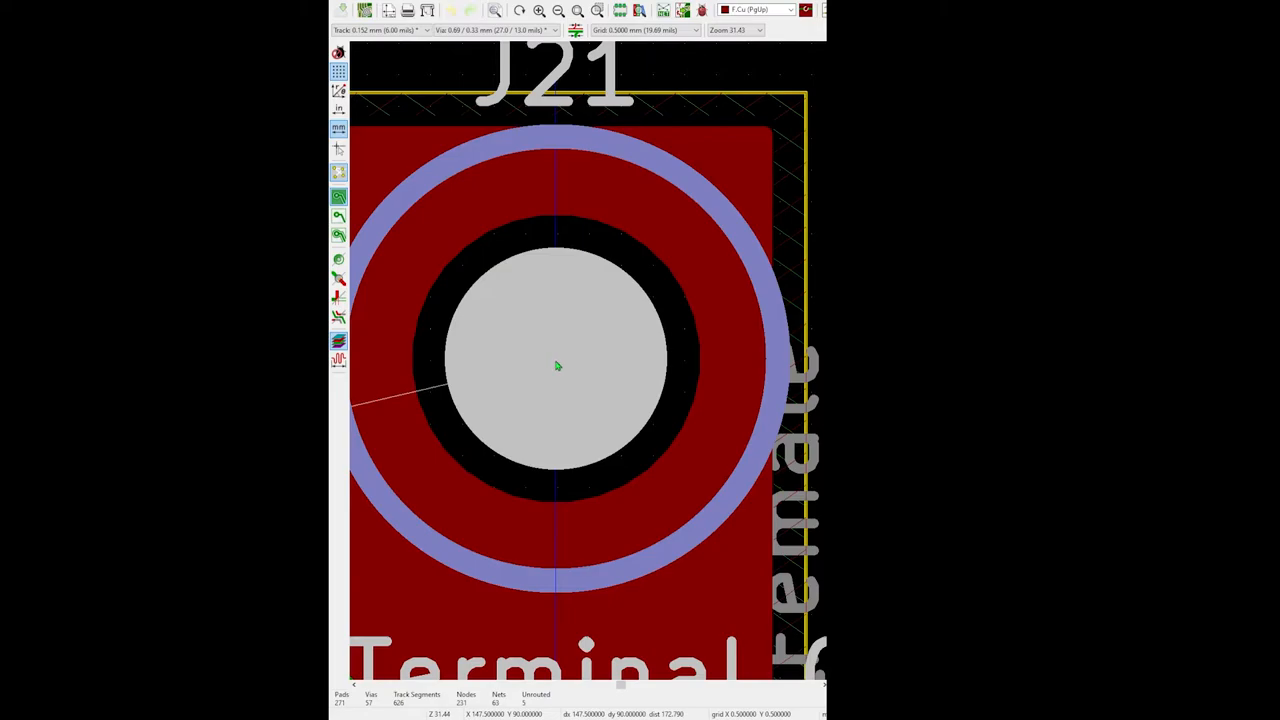
{"action": "mouse_move", "coordinate": [555, 368]}
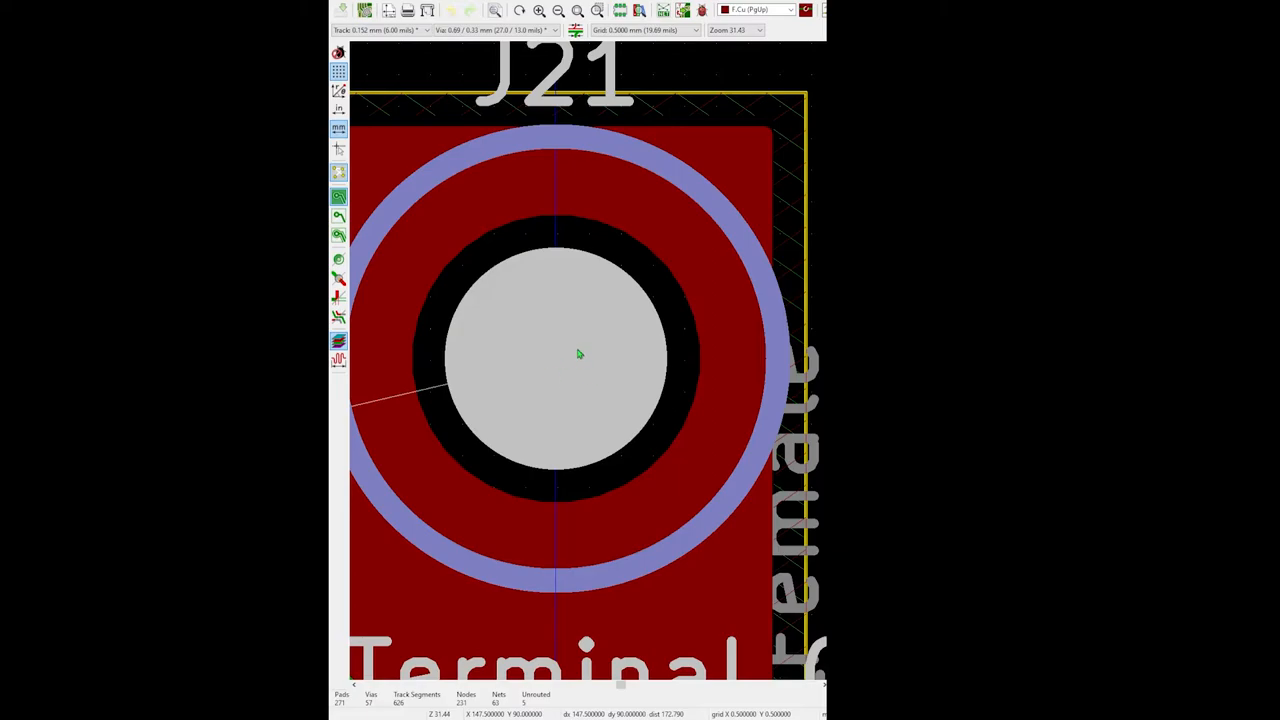
{"action": "mouse_move", "coordinate": [565, 359]}
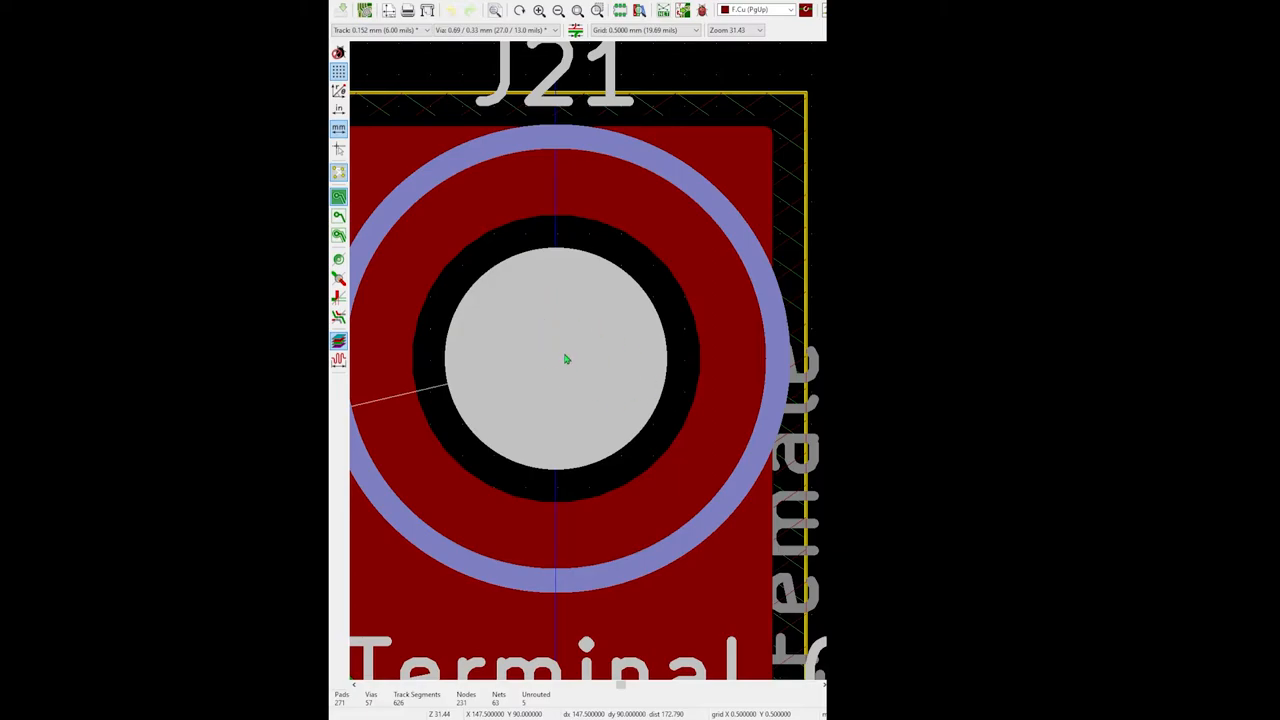
{"action": "mouse_move", "coordinate": [553, 365]}
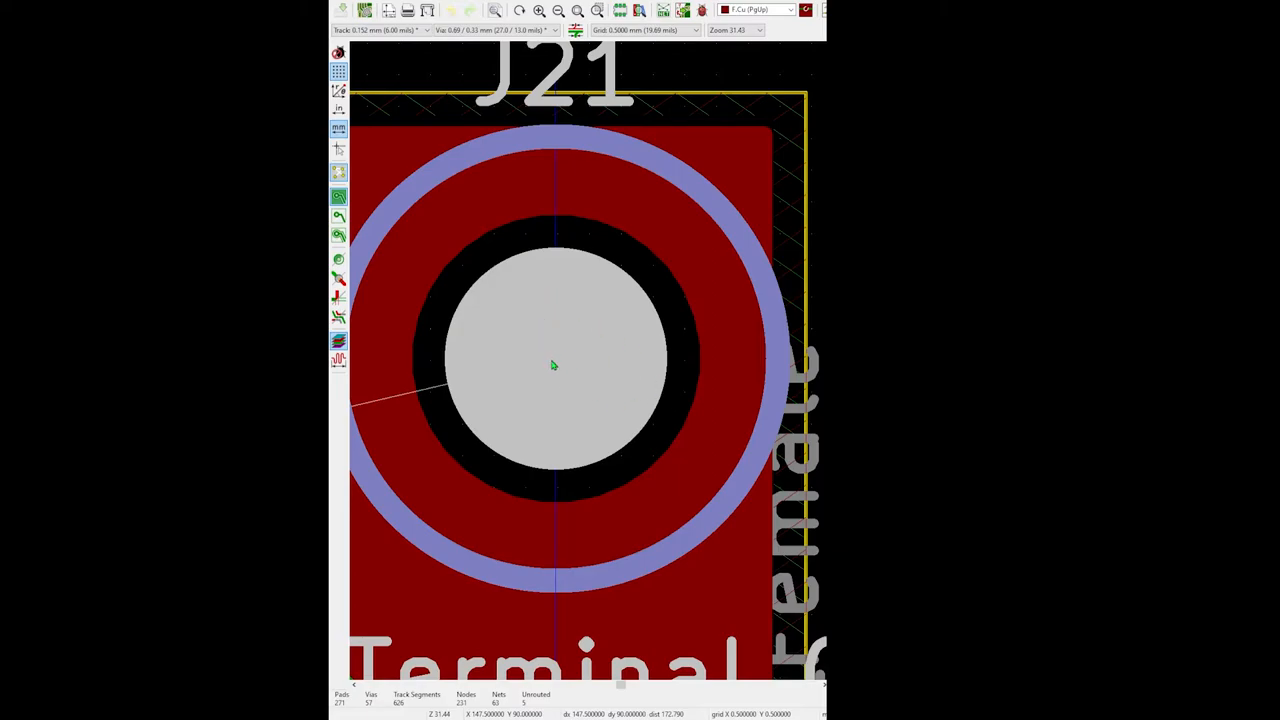
{"action": "mouse_move", "coordinate": [559, 364]}
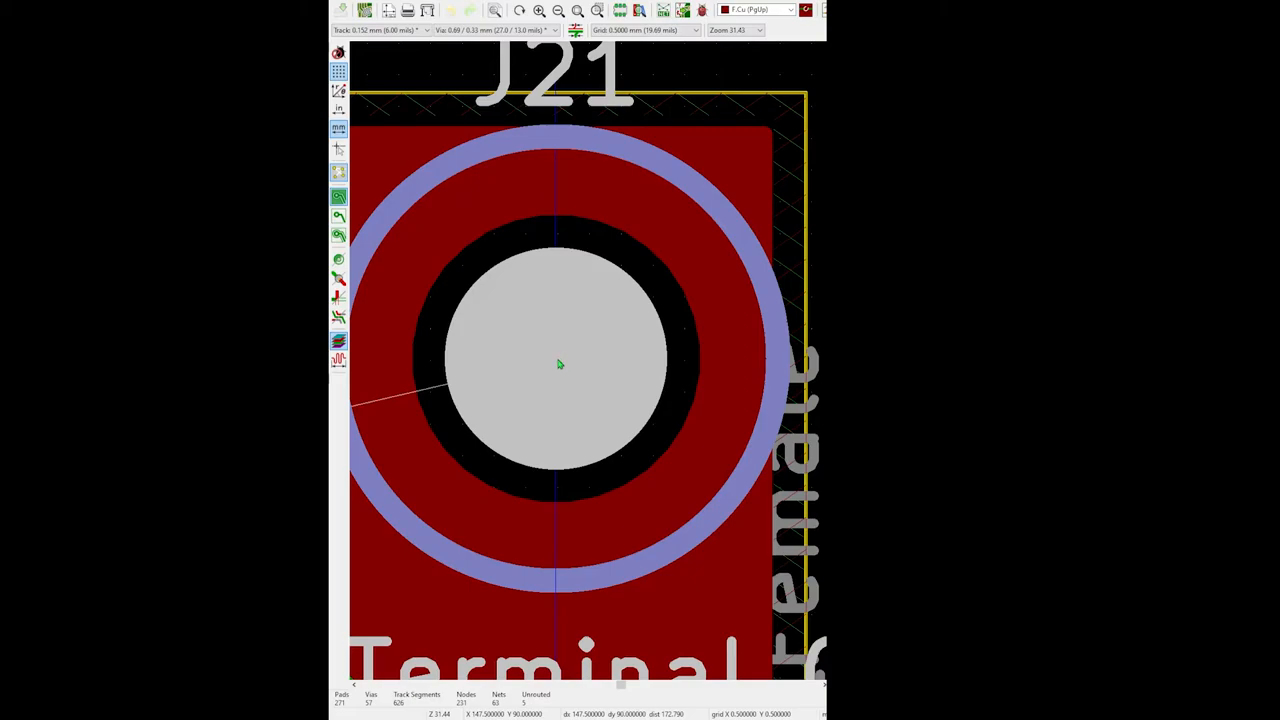
{"action": "mouse_move", "coordinate": [675, 330]}
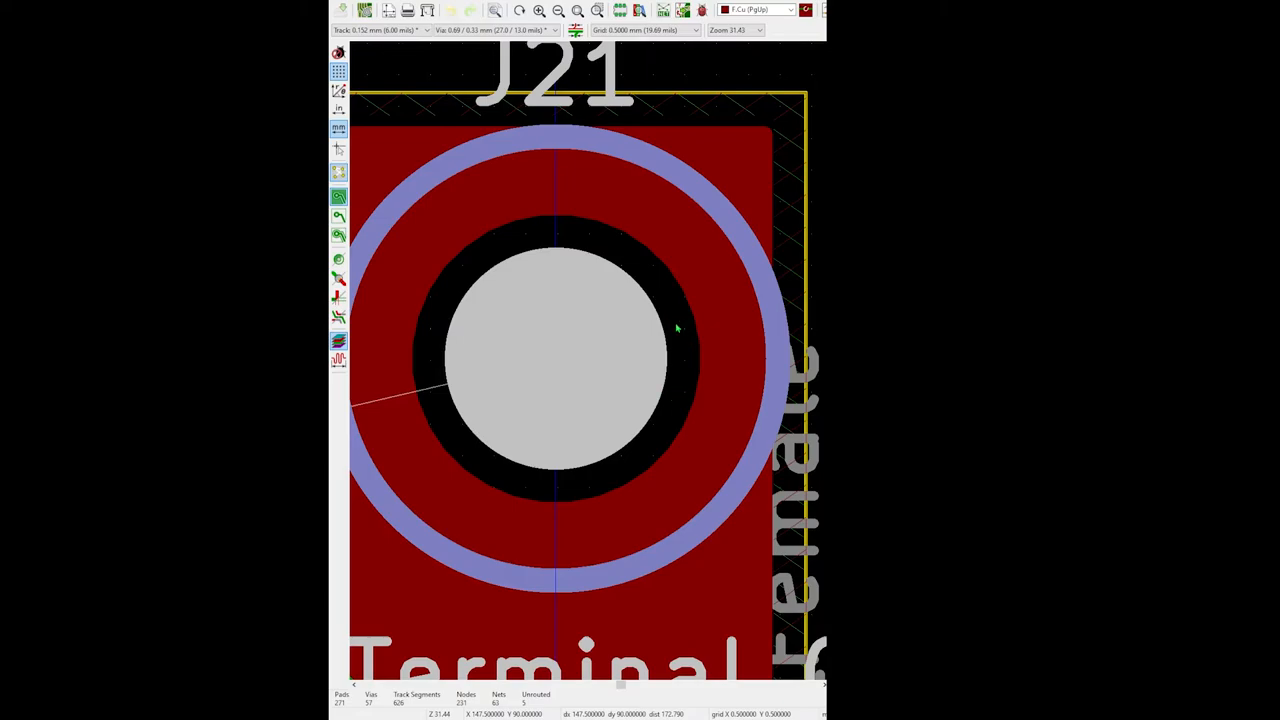
{"action": "mouse_move", "coordinate": [635, 367]}
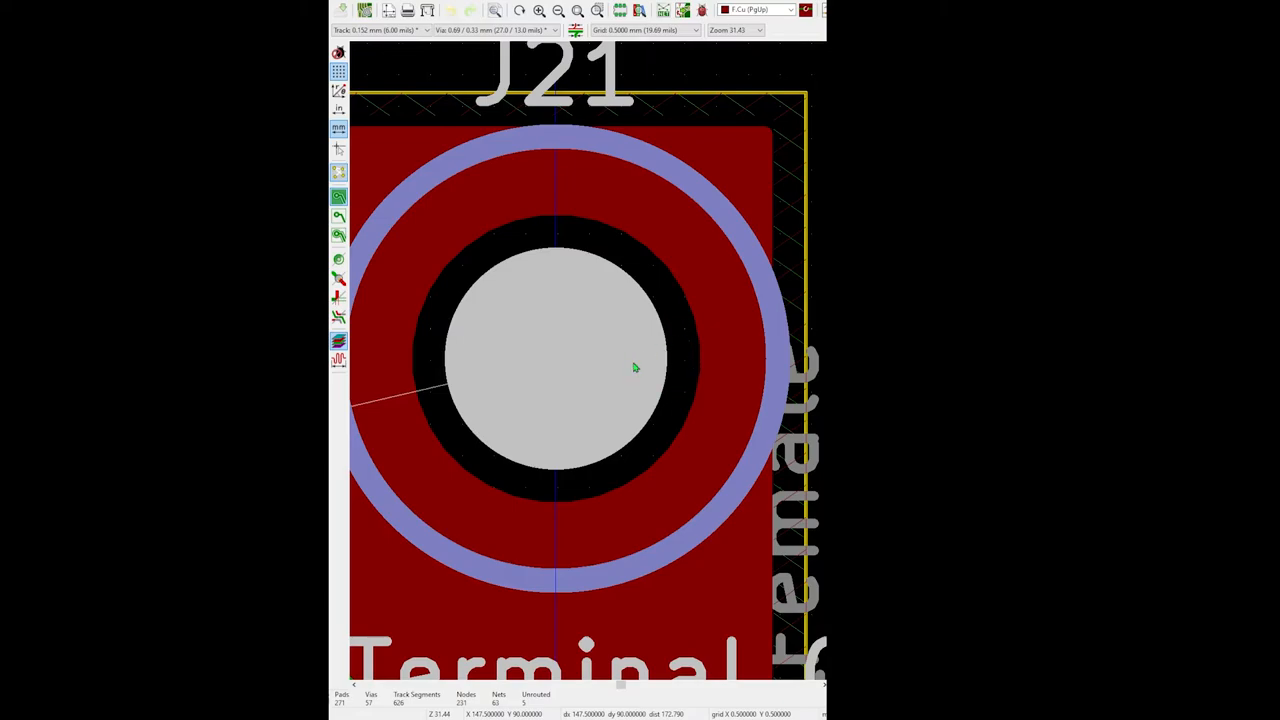
{"action": "mouse_move", "coordinate": [708, 343]}
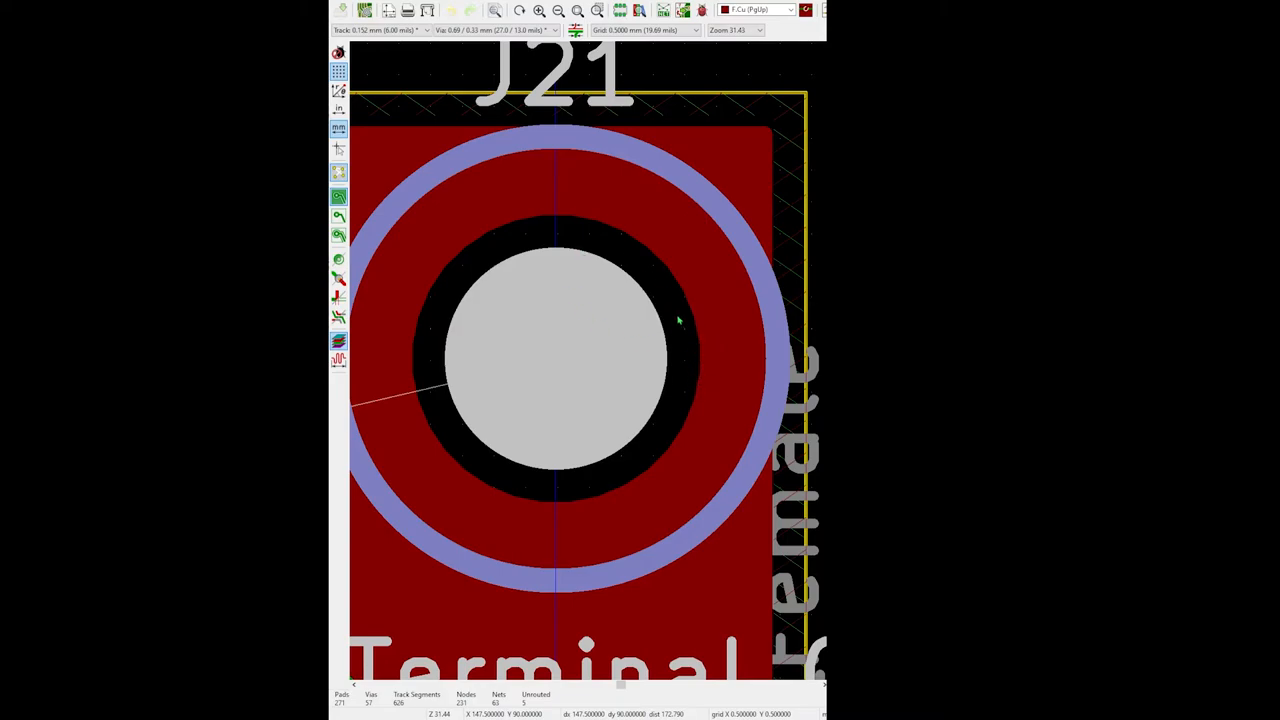
{"action": "mouse_move", "coordinate": [660, 300]}
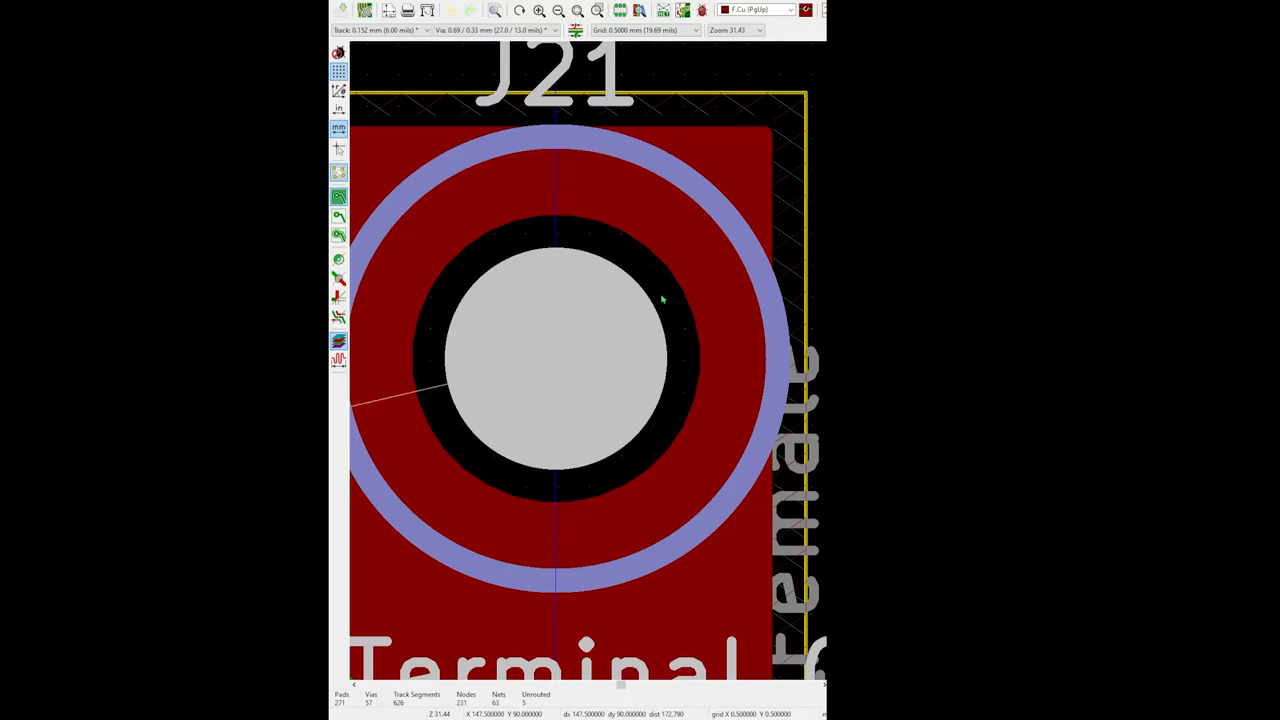
{"action": "mouse_move", "coordinate": [685, 390]}
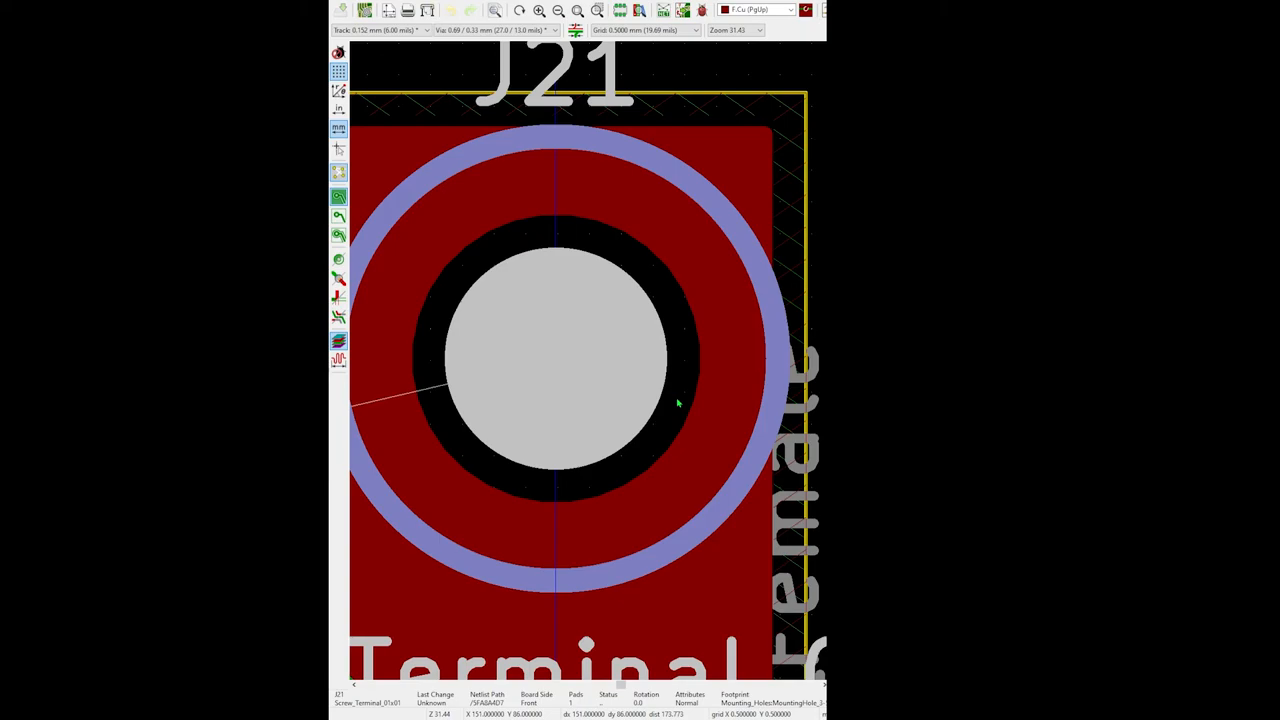
{"action": "mouse_move", "coordinate": [685, 372]}
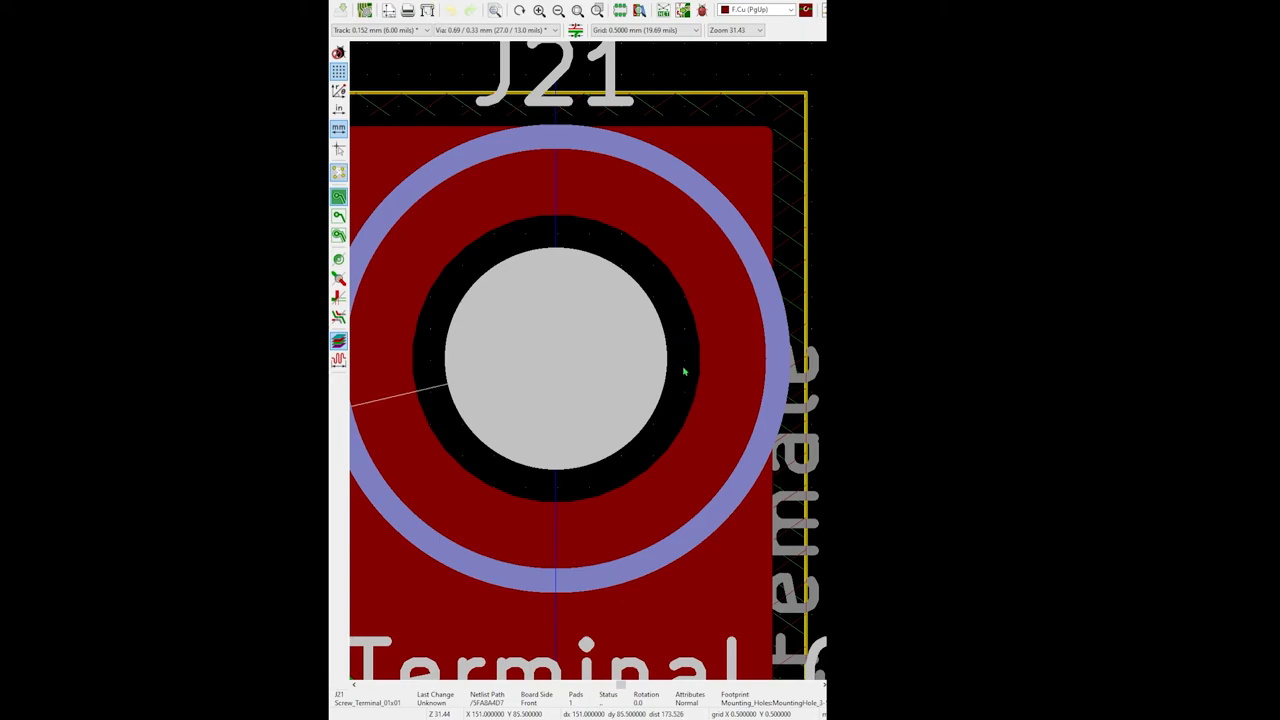